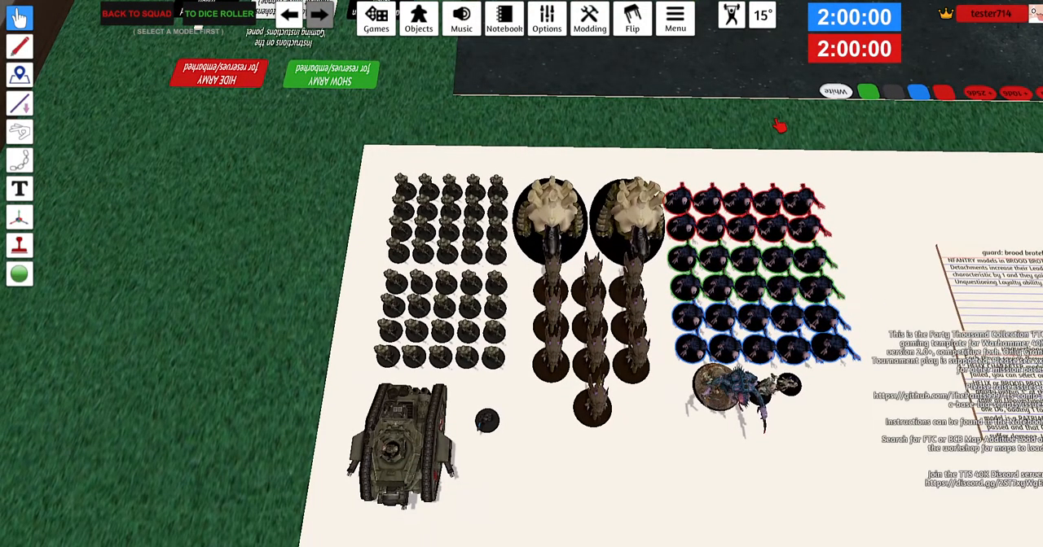
mouse_move(668, 118)
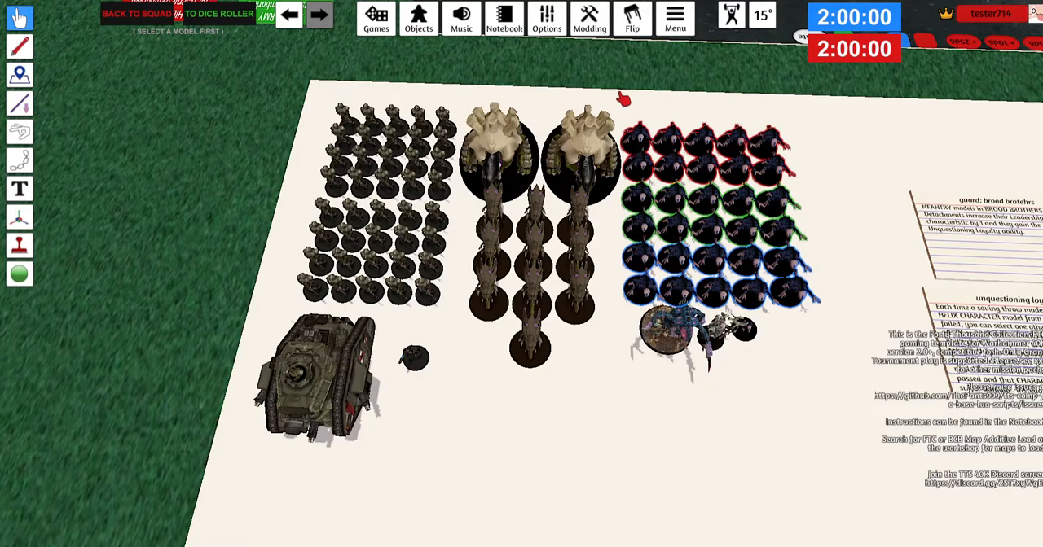
mouse_move(648, 88)
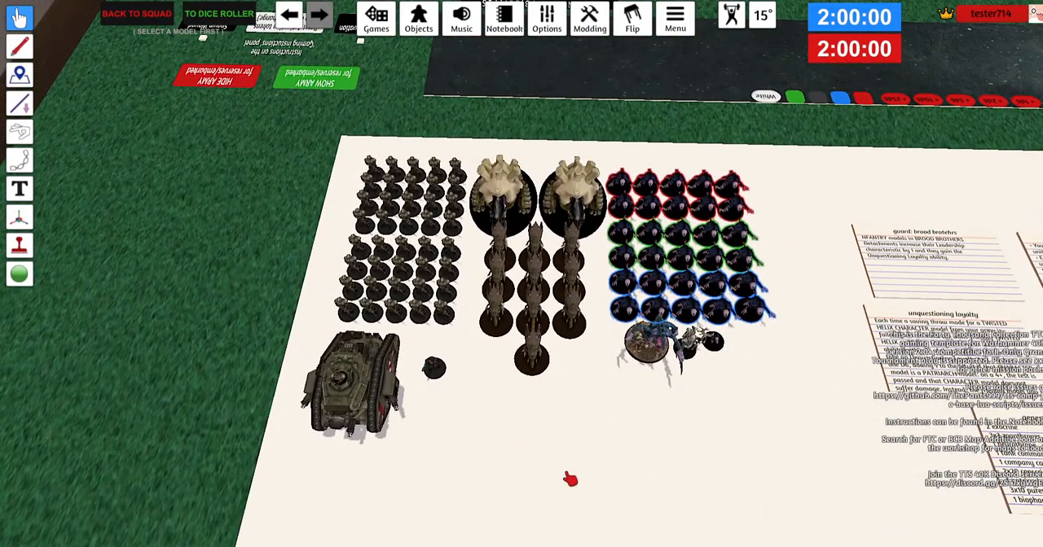
mouse_move(570, 472)
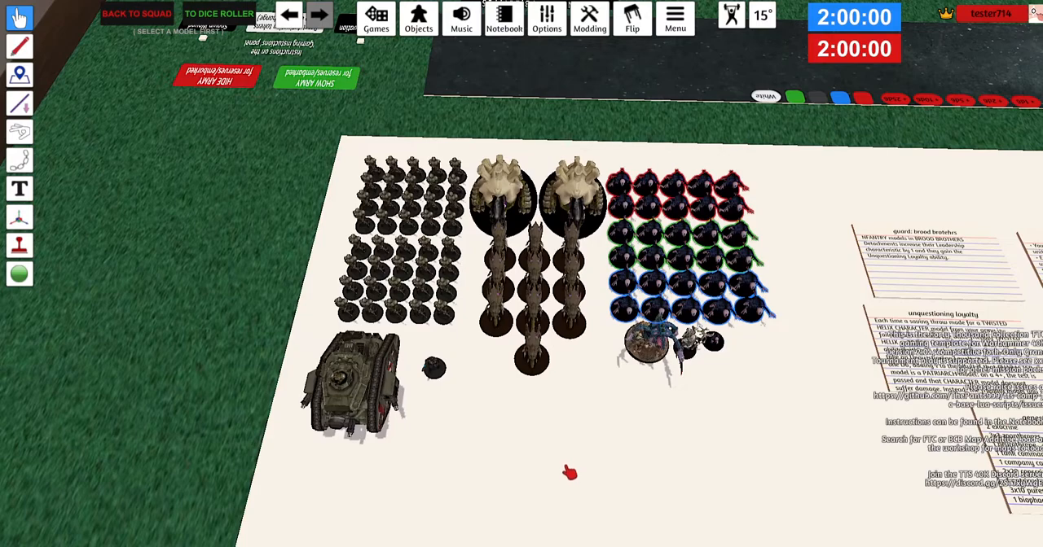
mouse_move(570, 467)
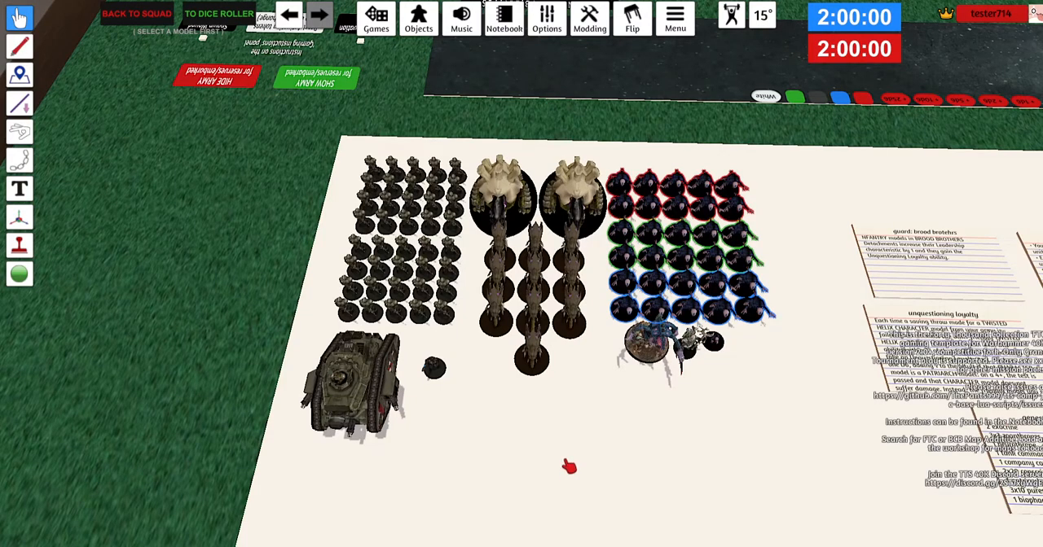
mouse_move(303, 262)
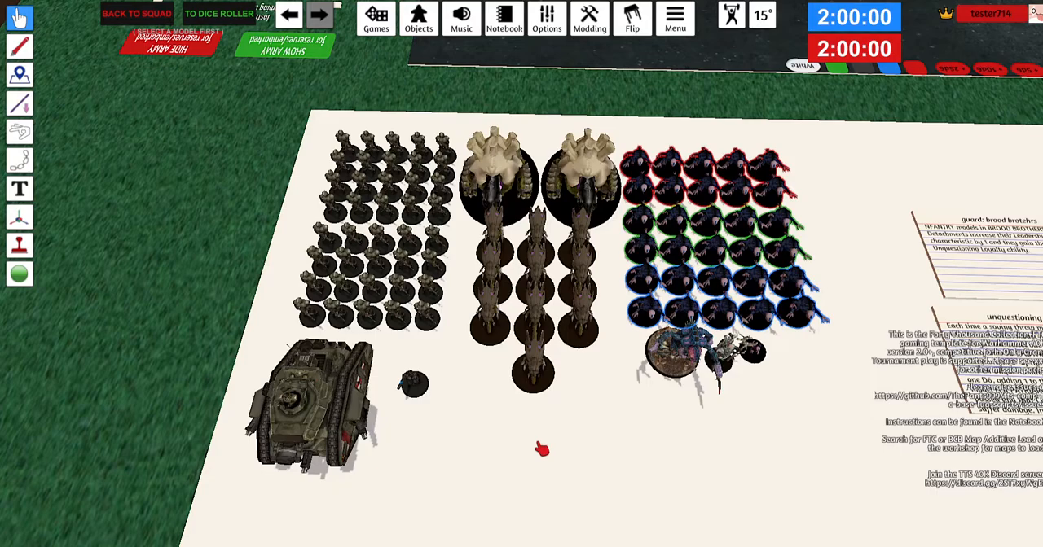
mouse_move(536, 458)
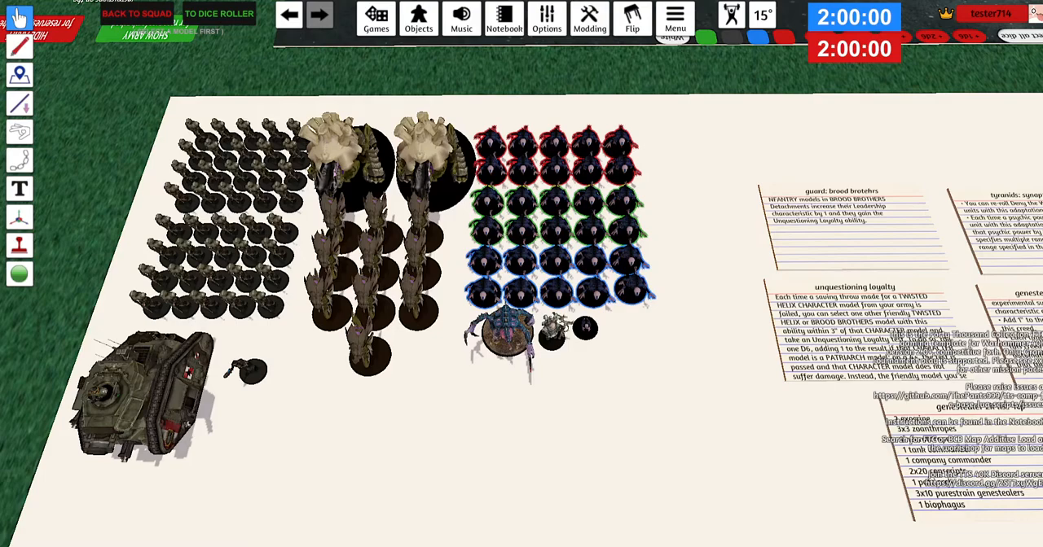
mouse_move(501, 330)
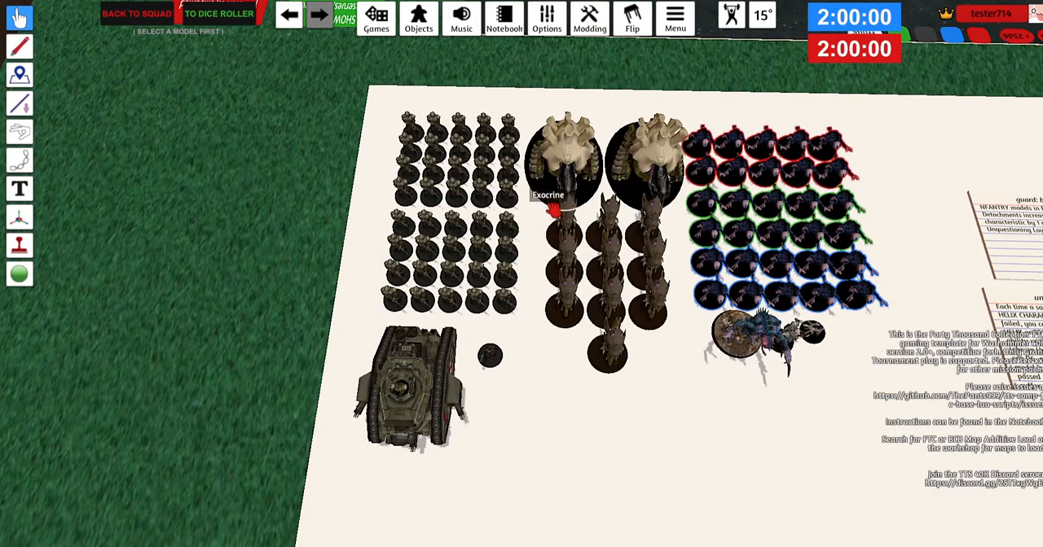
mouse_move(432, 403)
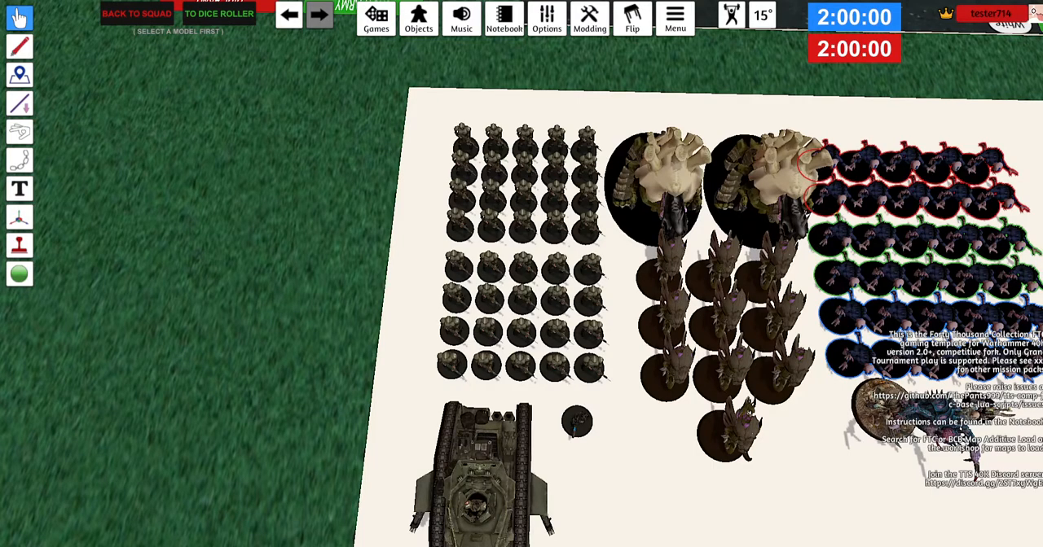
mouse_move(758, 188)
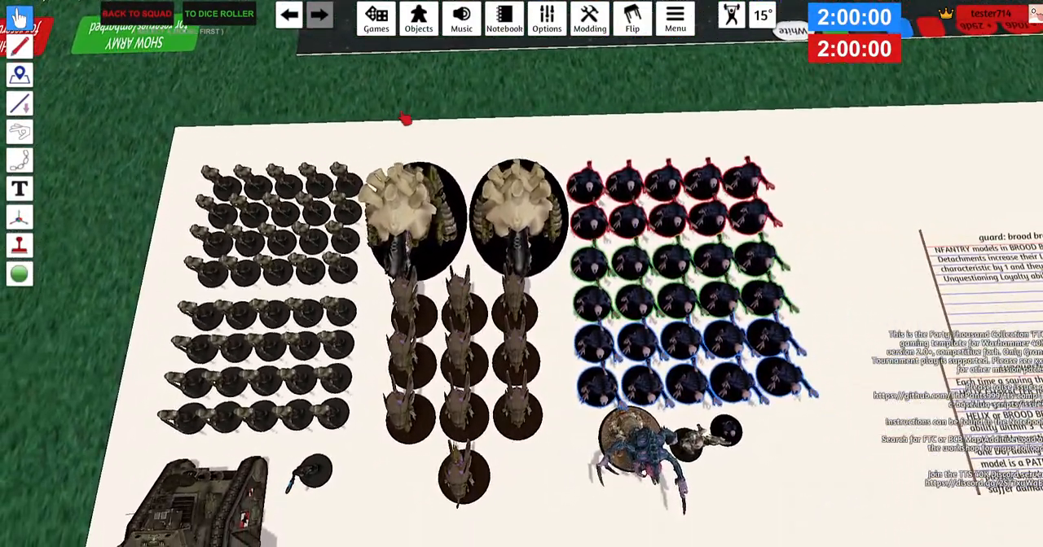
mouse_move(407, 391)
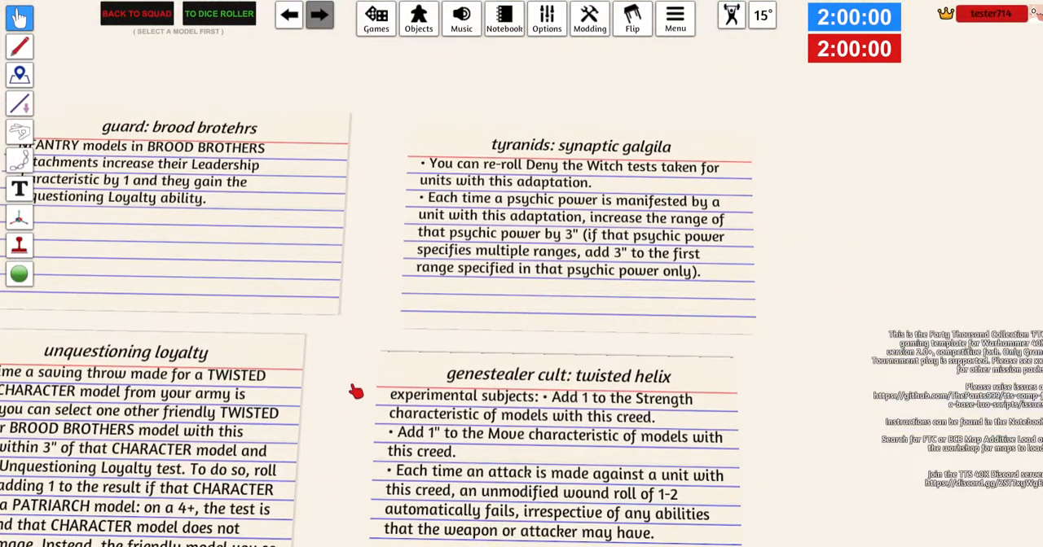
mouse_move(810, 303)
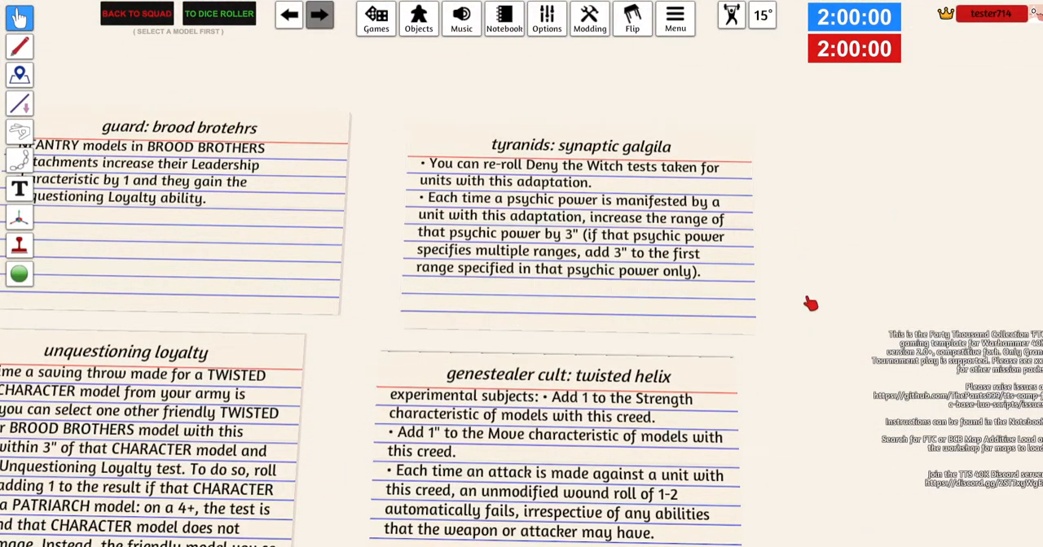
mouse_move(776, 288)
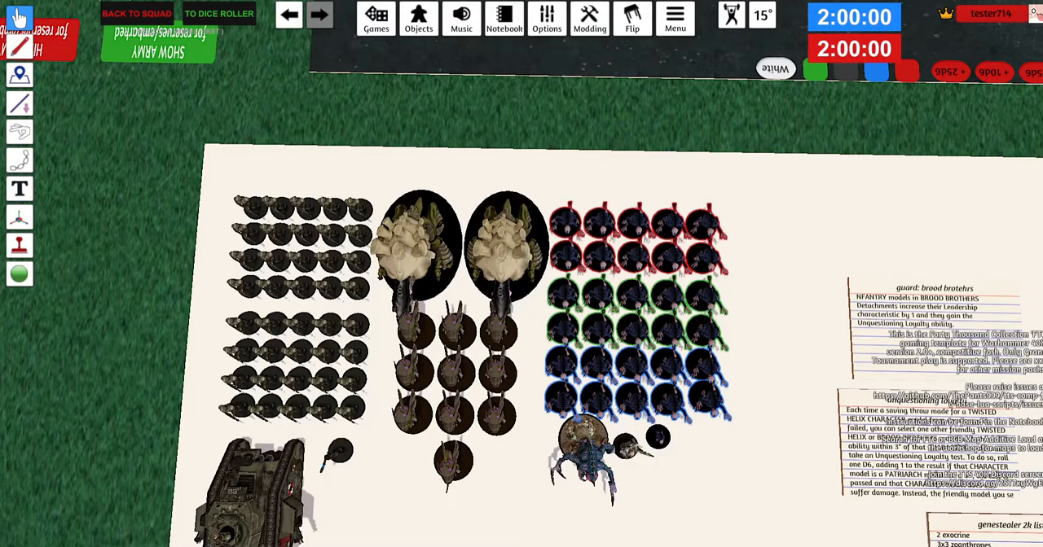
mouse_move(252, 256)
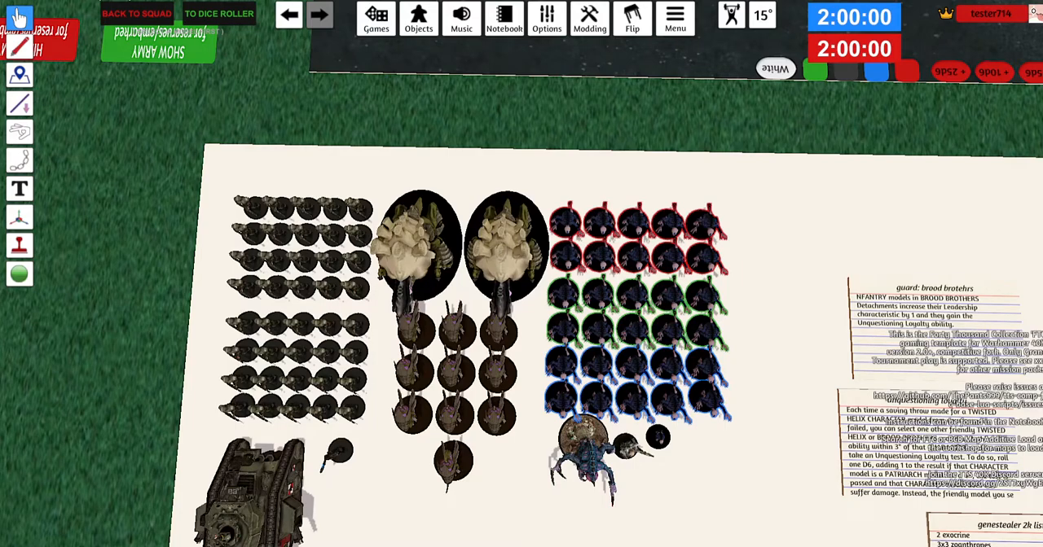
mouse_move(844, 207)
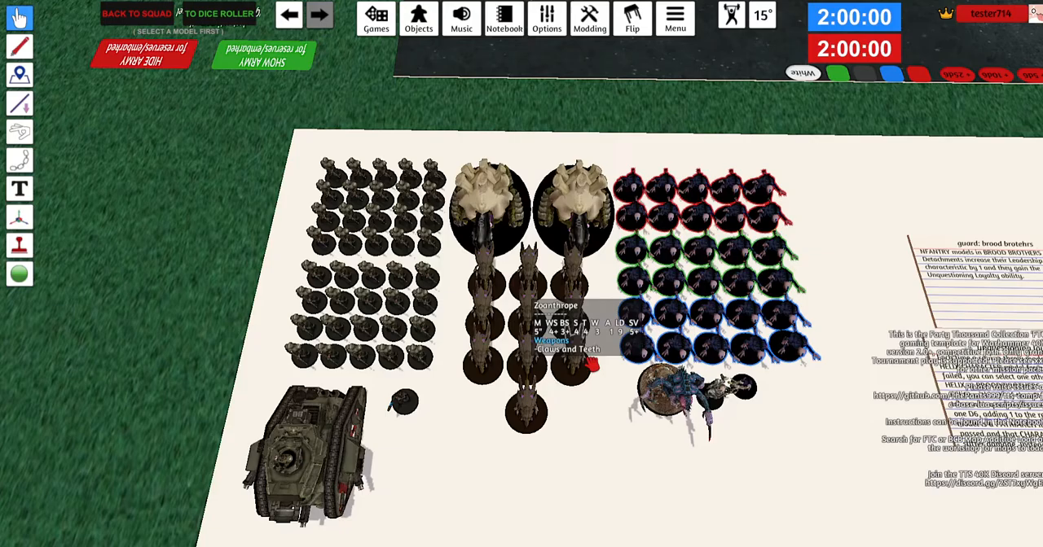
mouse_move(493, 114)
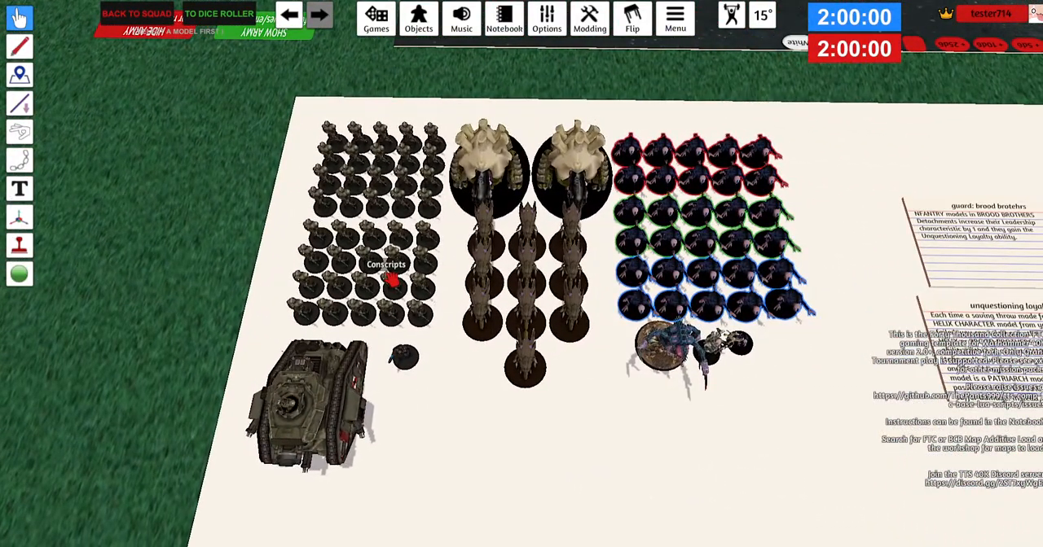
mouse_move(334, 407)
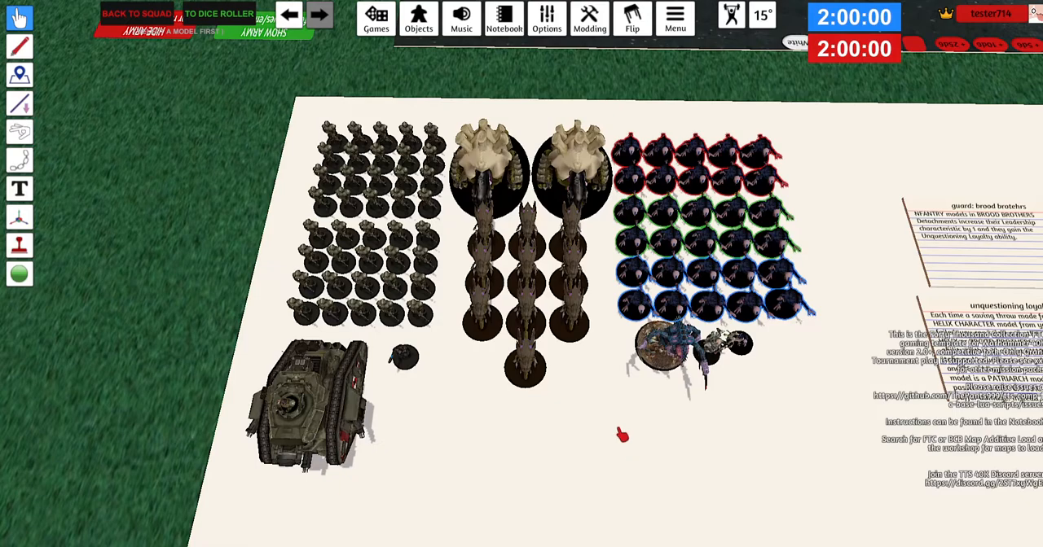
mouse_move(359, 294)
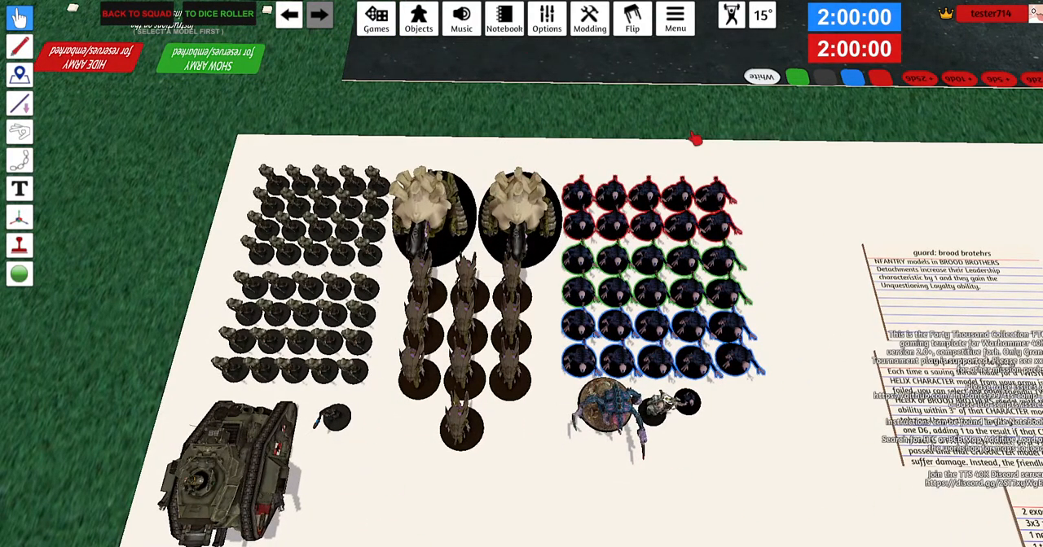
mouse_move(446, 249)
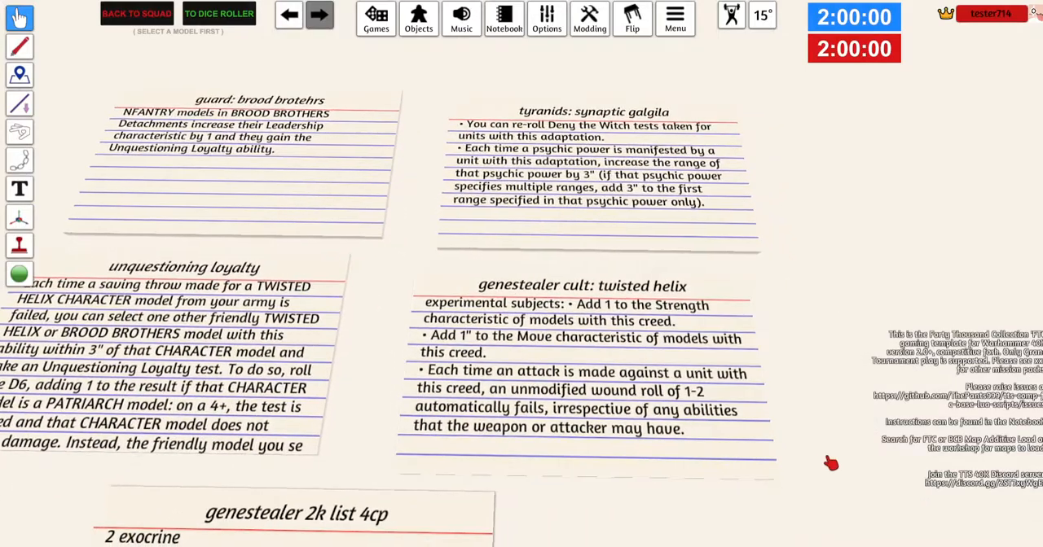
mouse_move(816, 464)
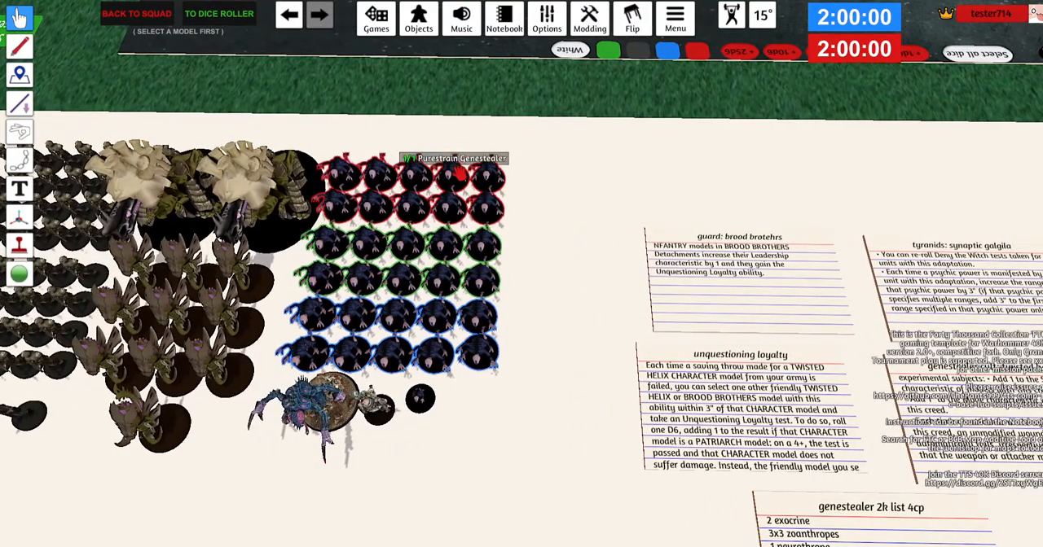
mouse_move(534, 349)
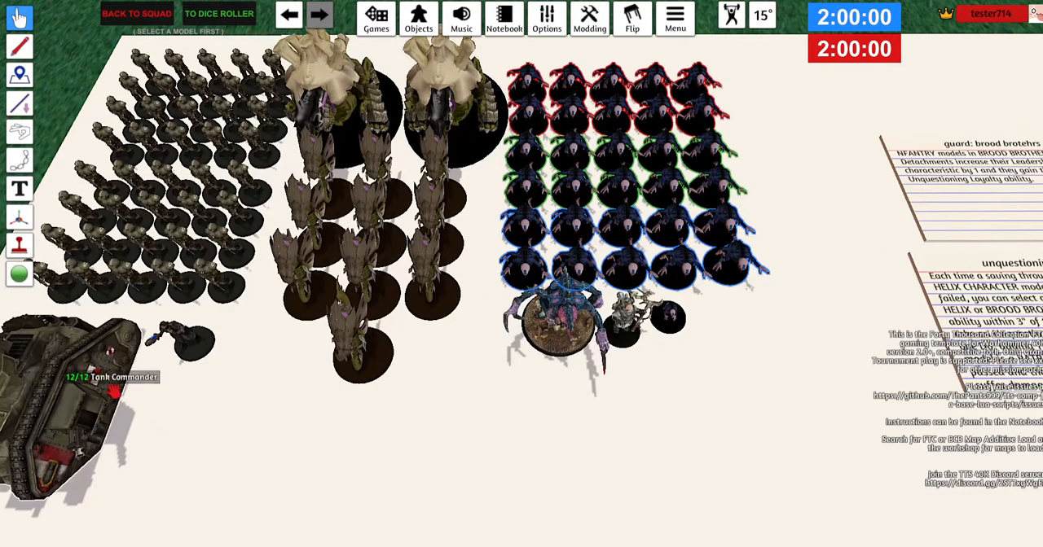
mouse_move(203, 254)
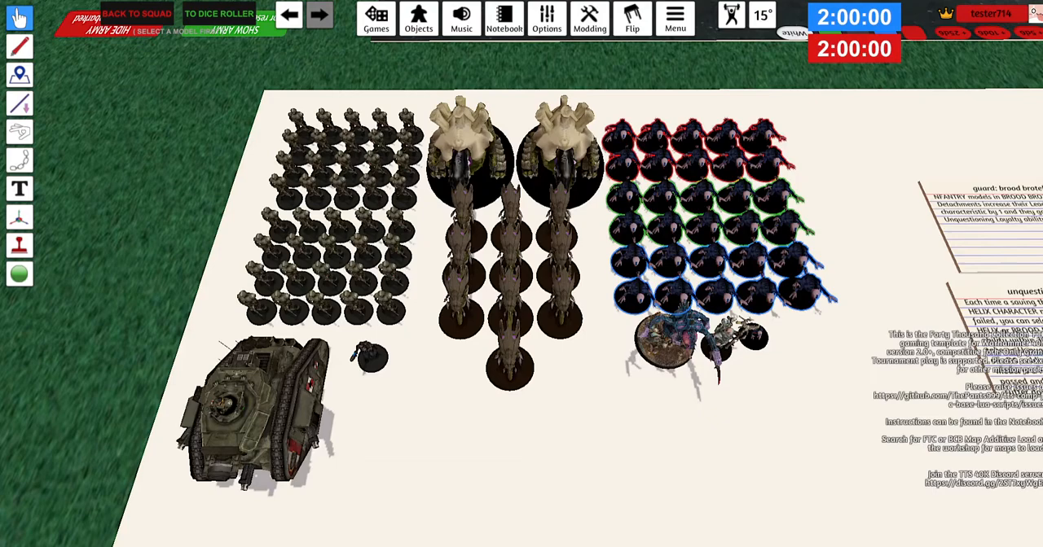
left_click(418, 18)
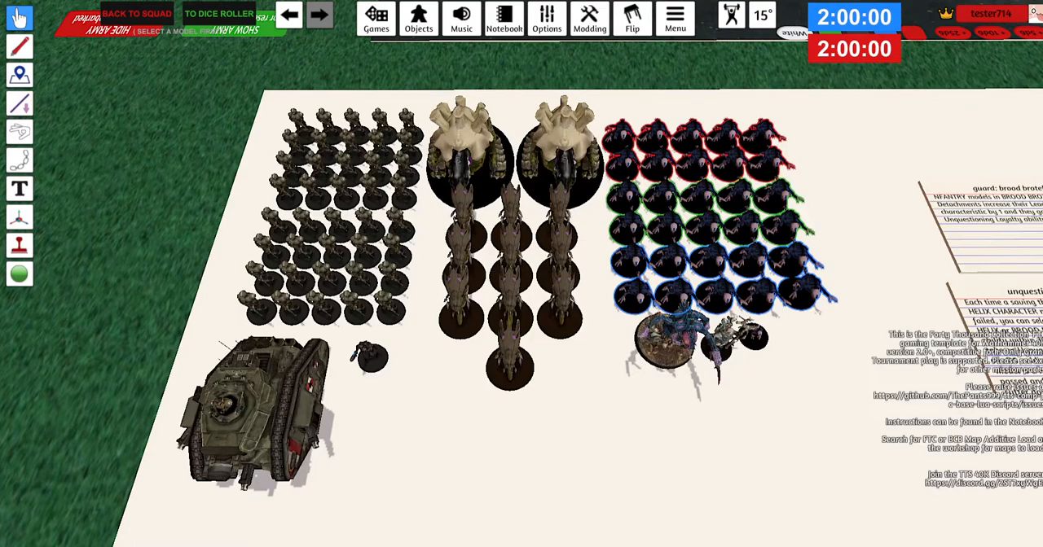
mouse_move(659, 338)
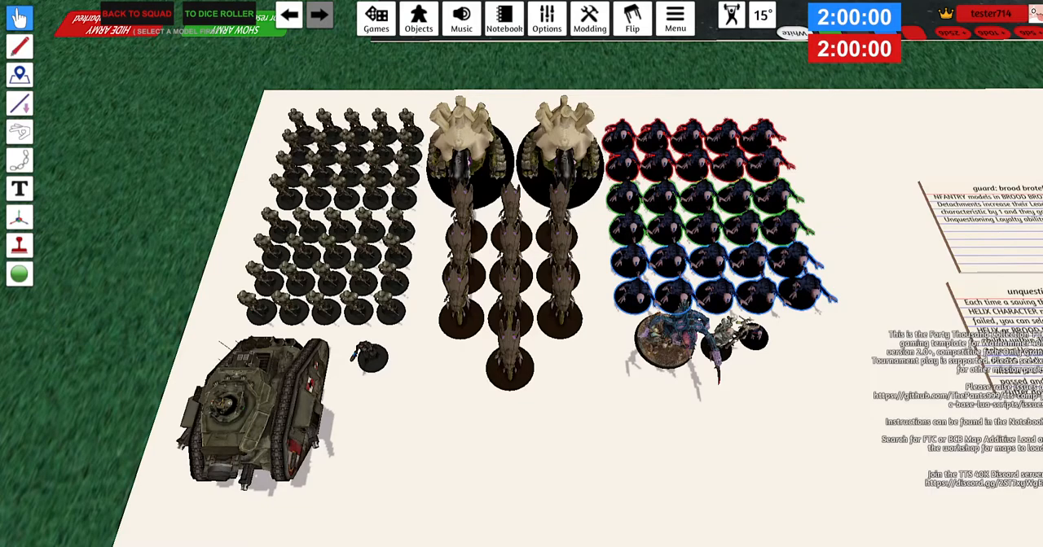
mouse_move(883, 189)
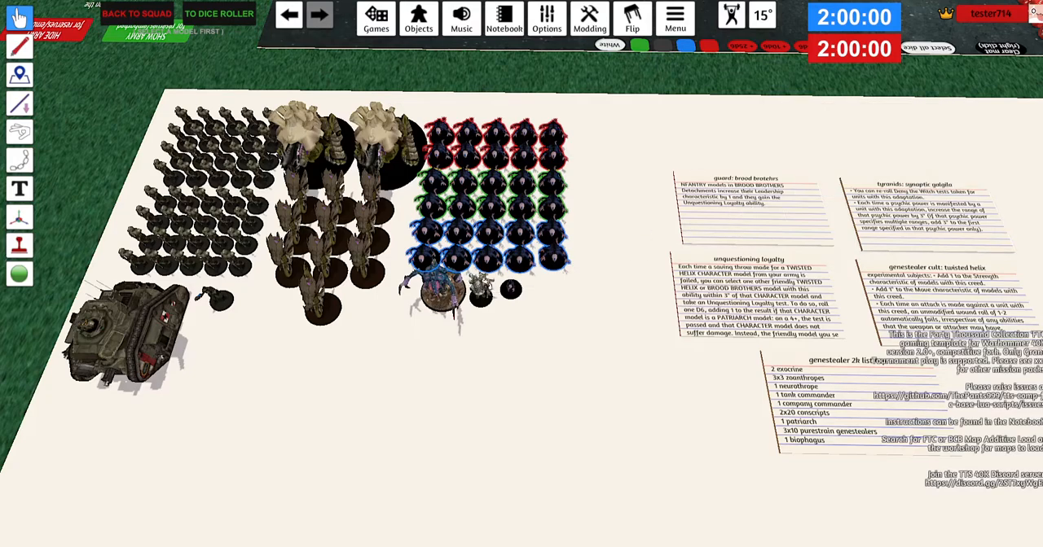
mouse_move(440, 293)
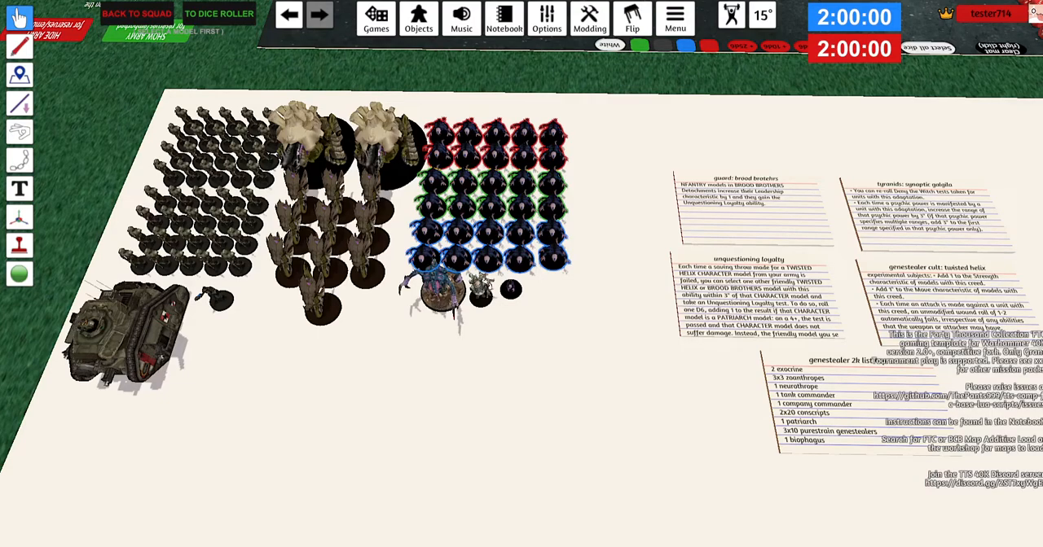
mouse_move(839, 364)
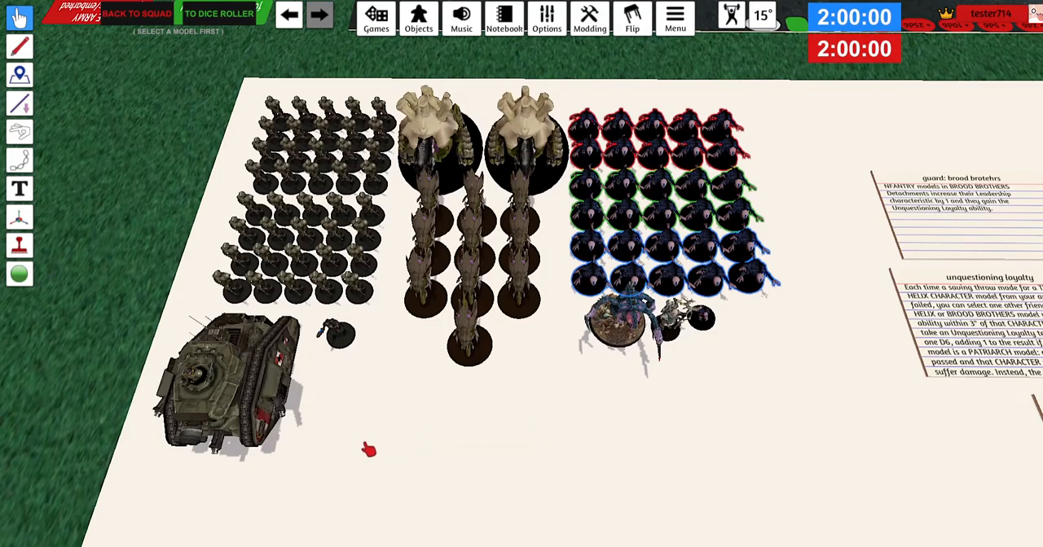
left_click(228, 391)
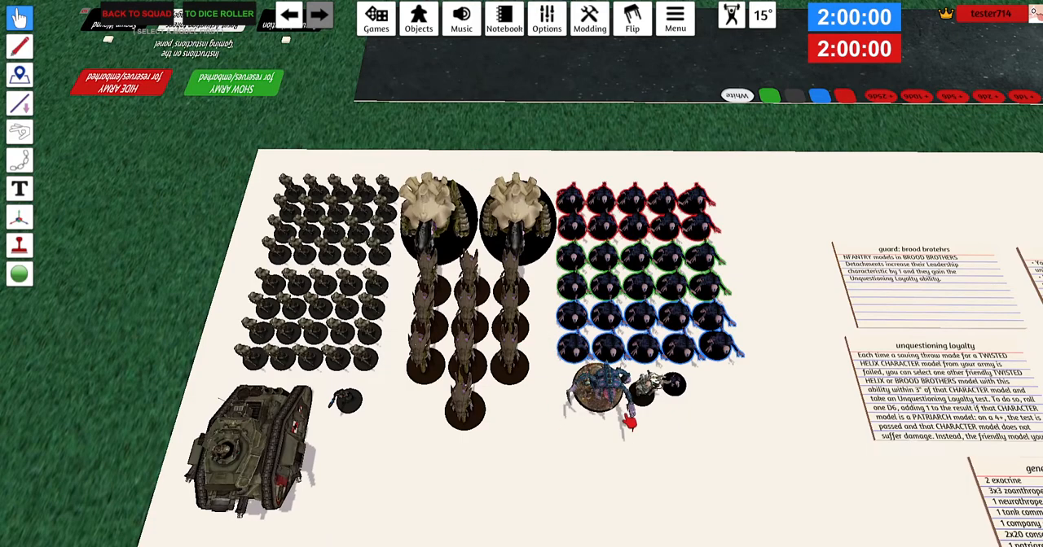
mouse_move(599, 387)
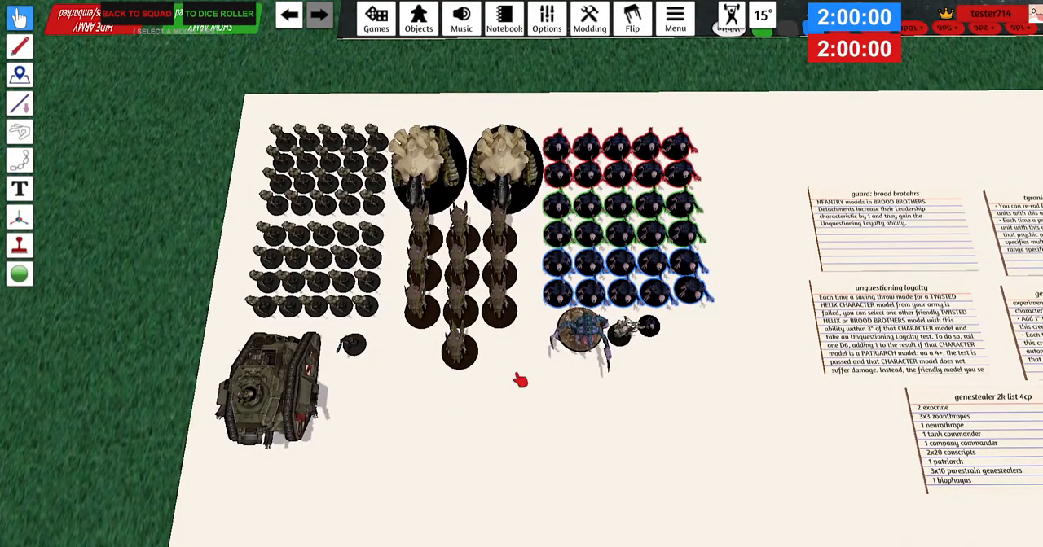
mouse_move(592, 380)
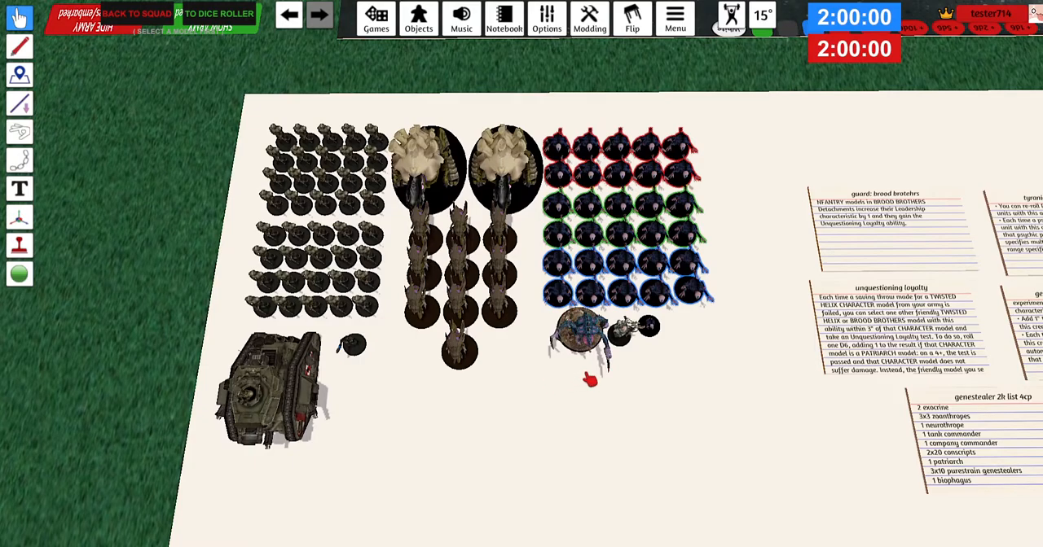
mouse_move(505, 360)
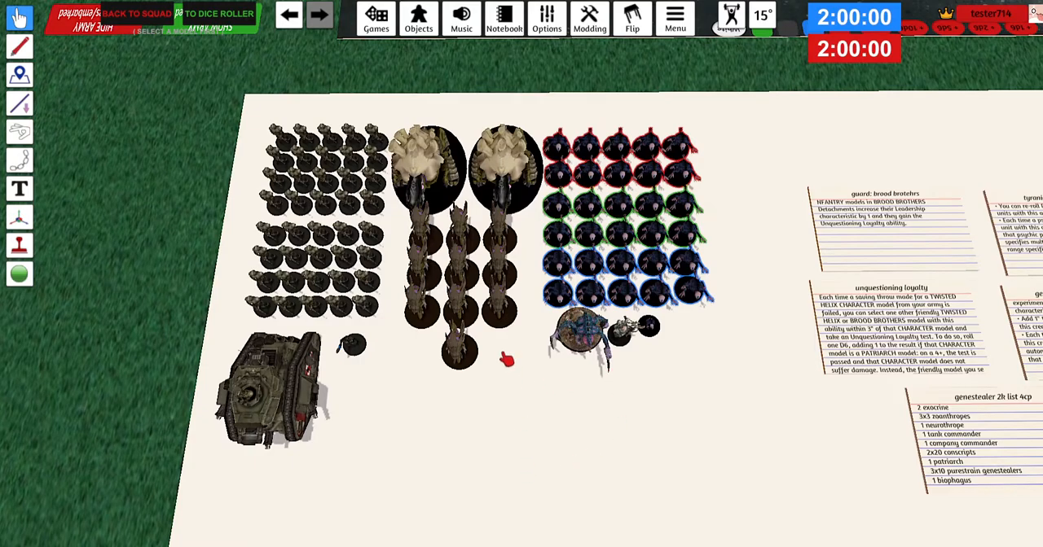
mouse_move(350, 457)
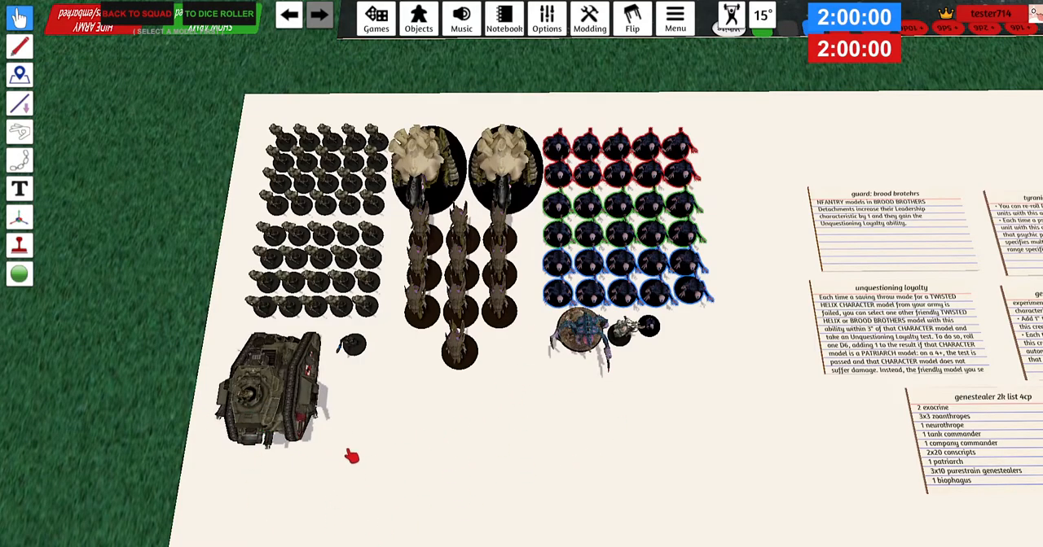